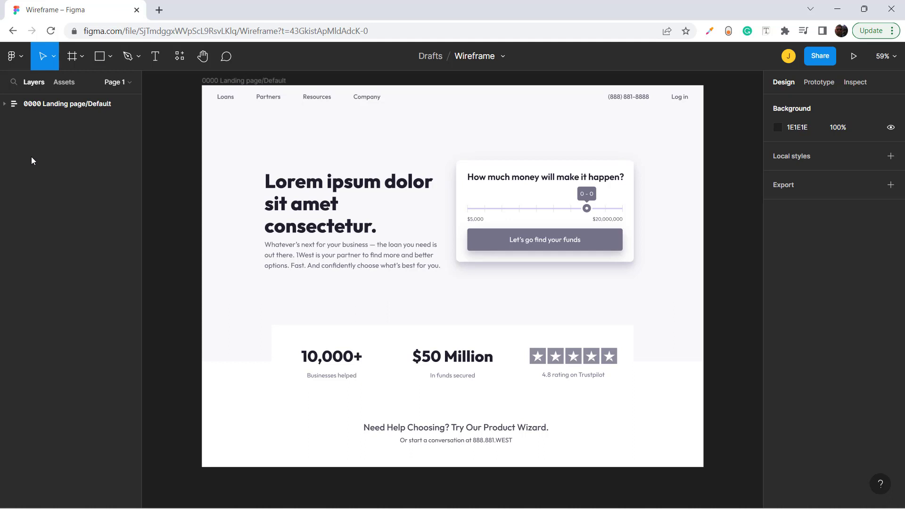
- Open the main menu's Plugins list showing QoQo under recently used plugins
left_click(14, 56)
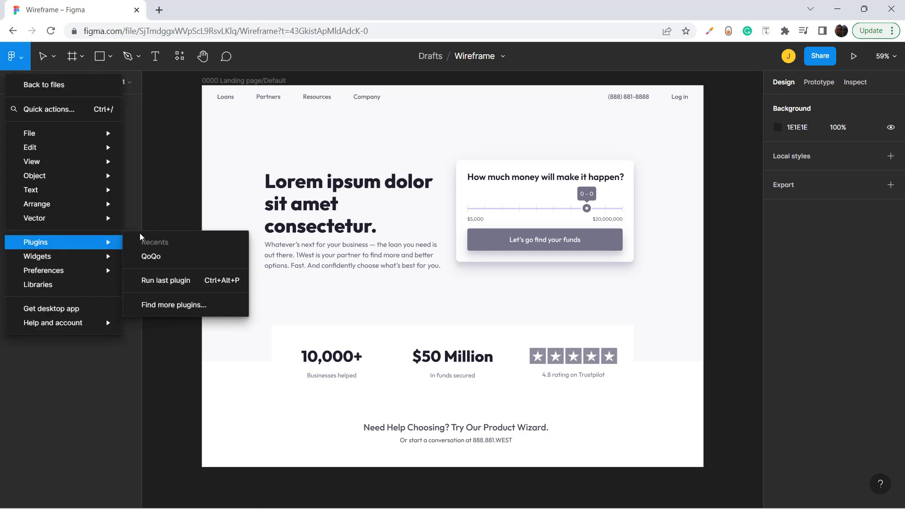
mouse_move(185, 256)
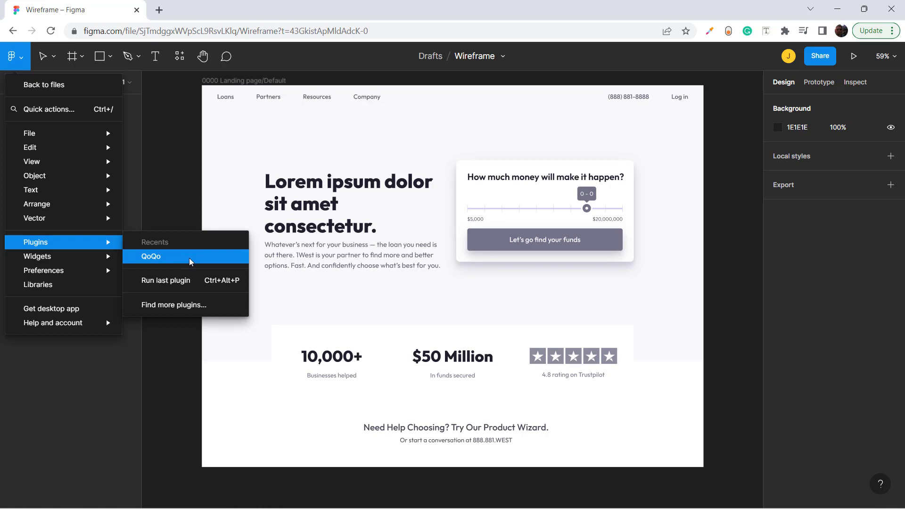
- Launch QoQo and enter copy 'Where Your Business Comes First' with small-business finance landing-page context
left_click(151, 256)
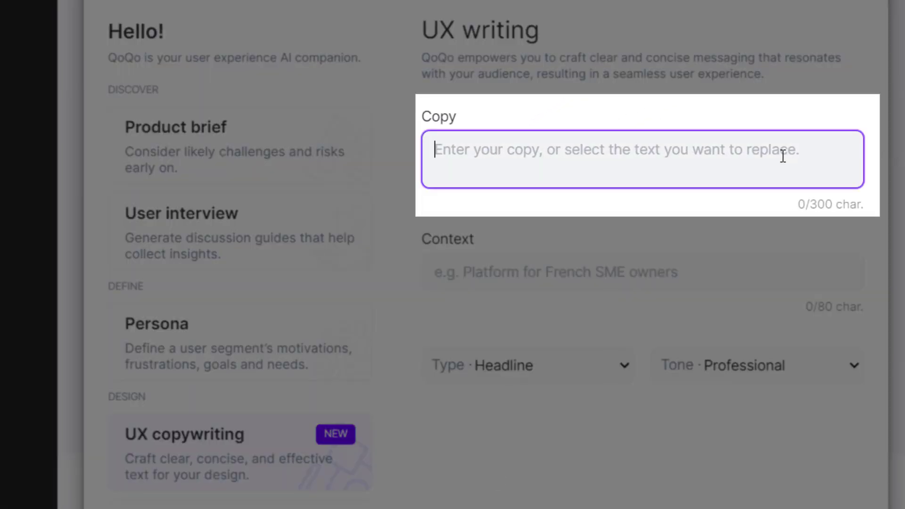
type("Where Your Business Comes First")
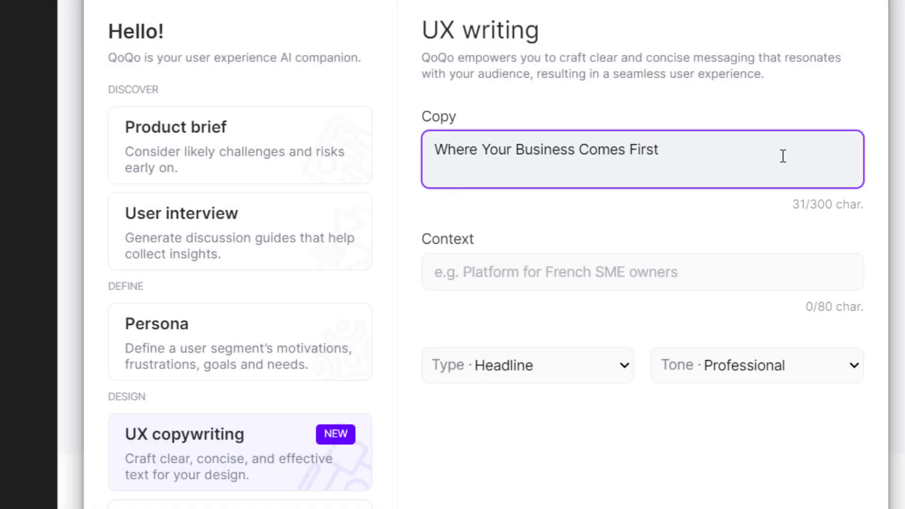
type("Landing page for Small business finance provider")
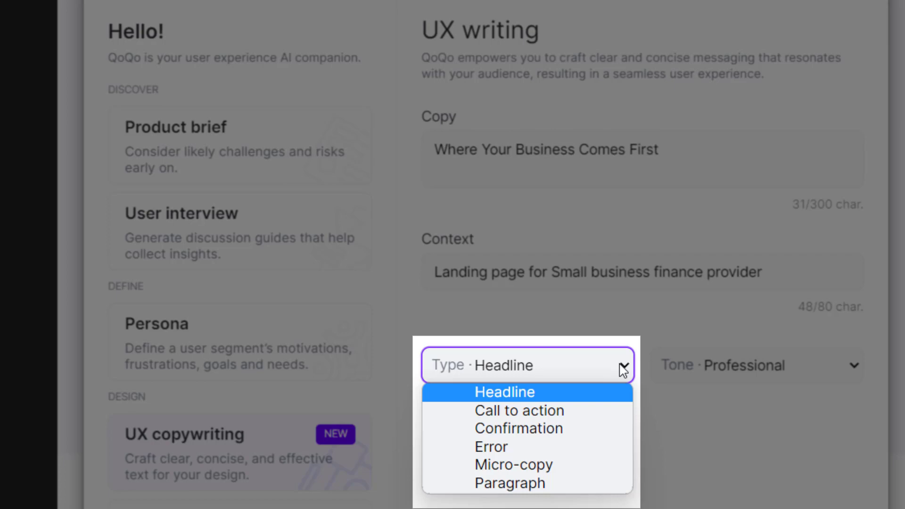
- Keep Headline as the copy type and choose the Friendly tone
left_click(504, 391)
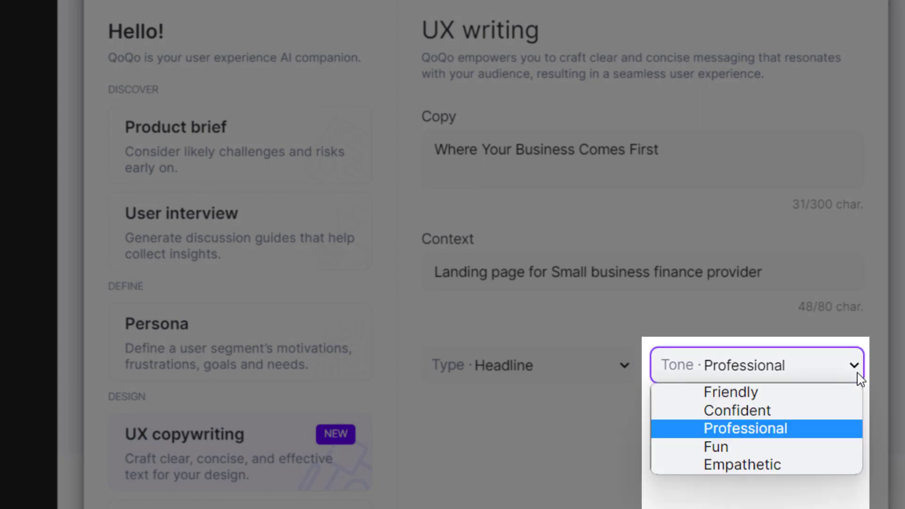
left_click(731, 391)
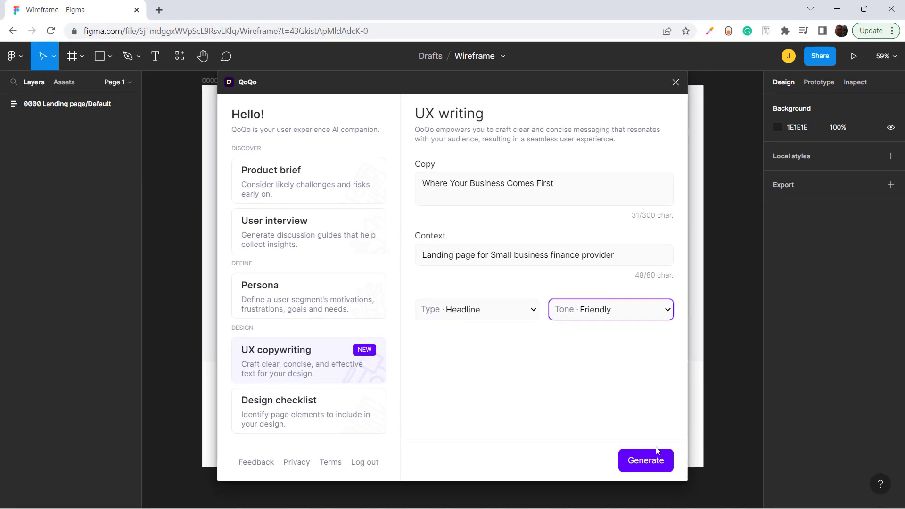
- Generate three friendly headline options, then close the QoQo window
left_click(645, 460)
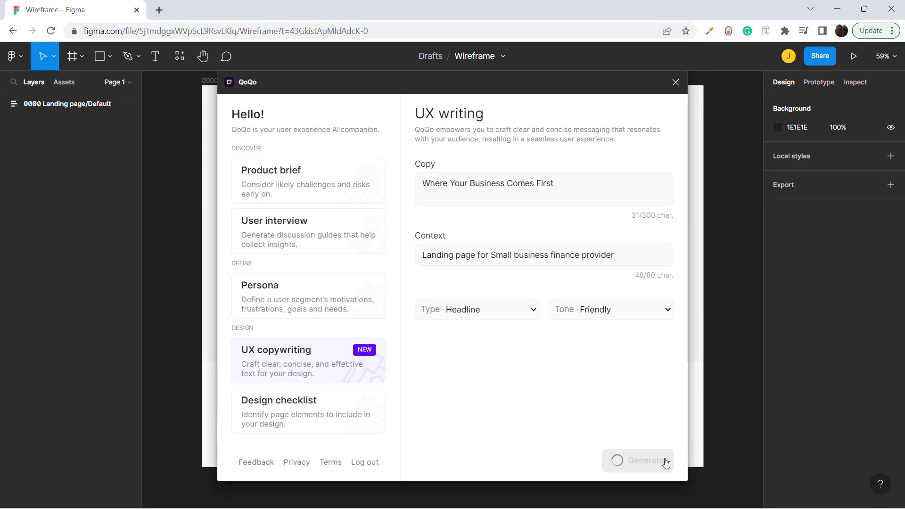
left_click(645, 460)
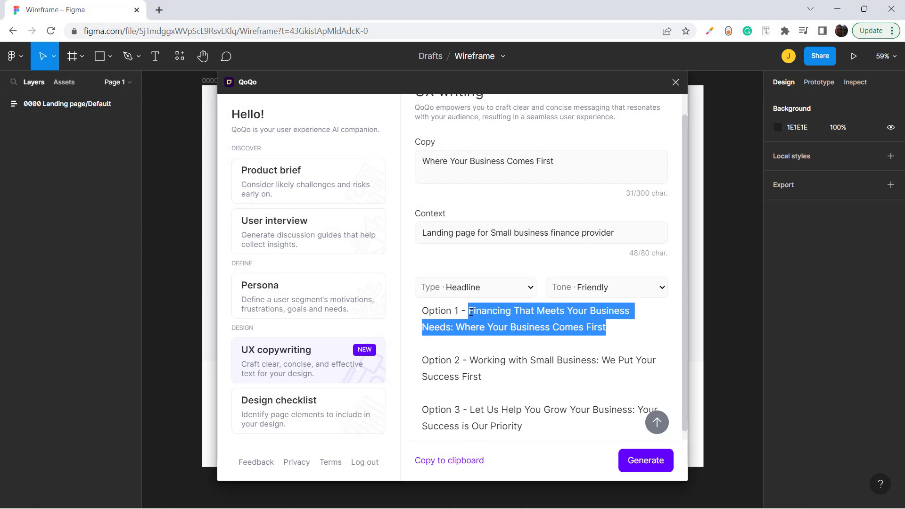
left_click(674, 82)
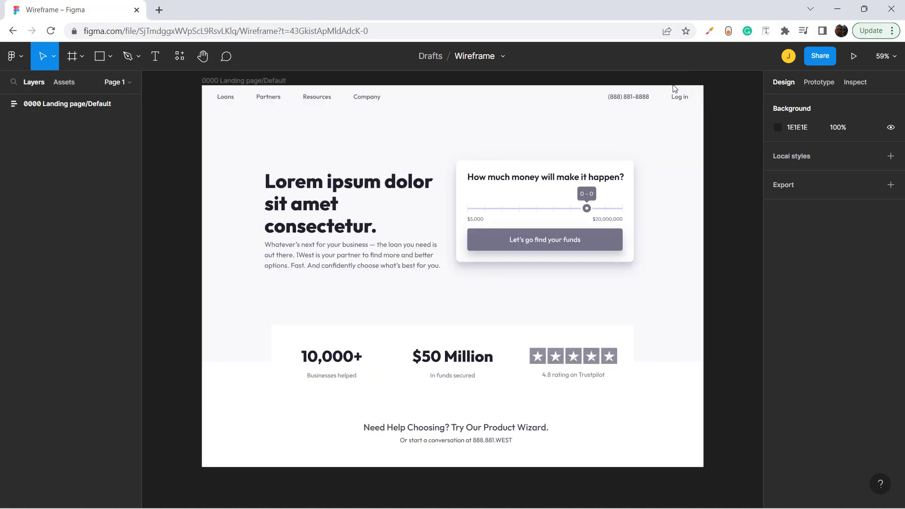